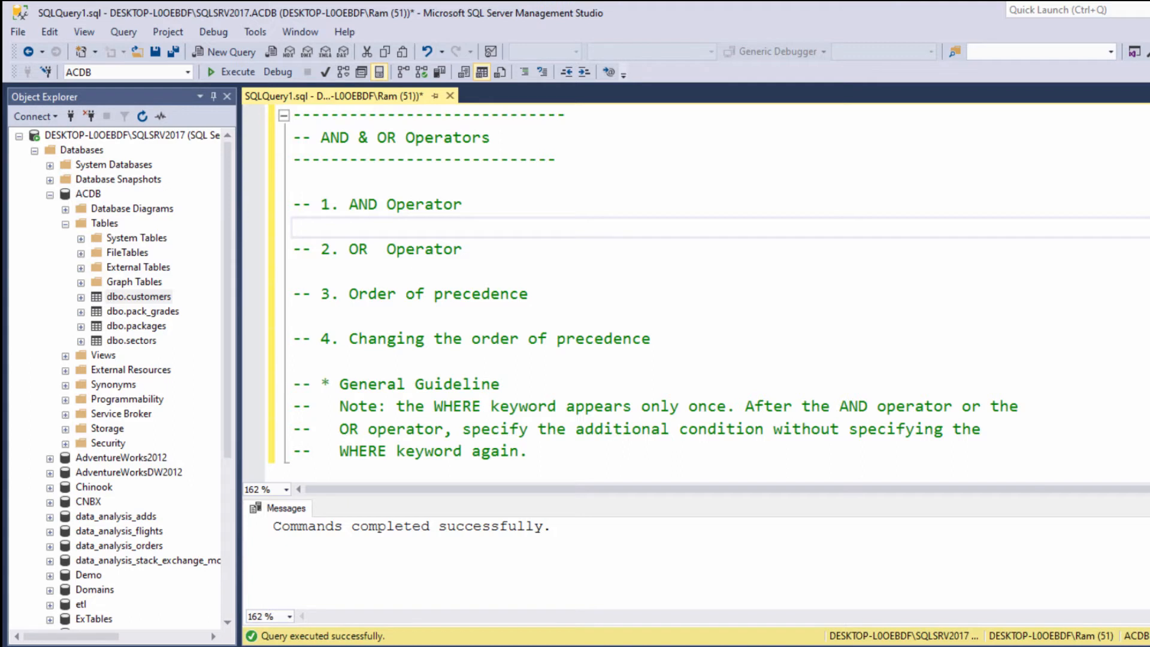
- Type SELECT customer_id, last_name, city, monthly_discount WHERE city = 'New York' AND monthly_discount > 10
type("SELECT customer_id,")
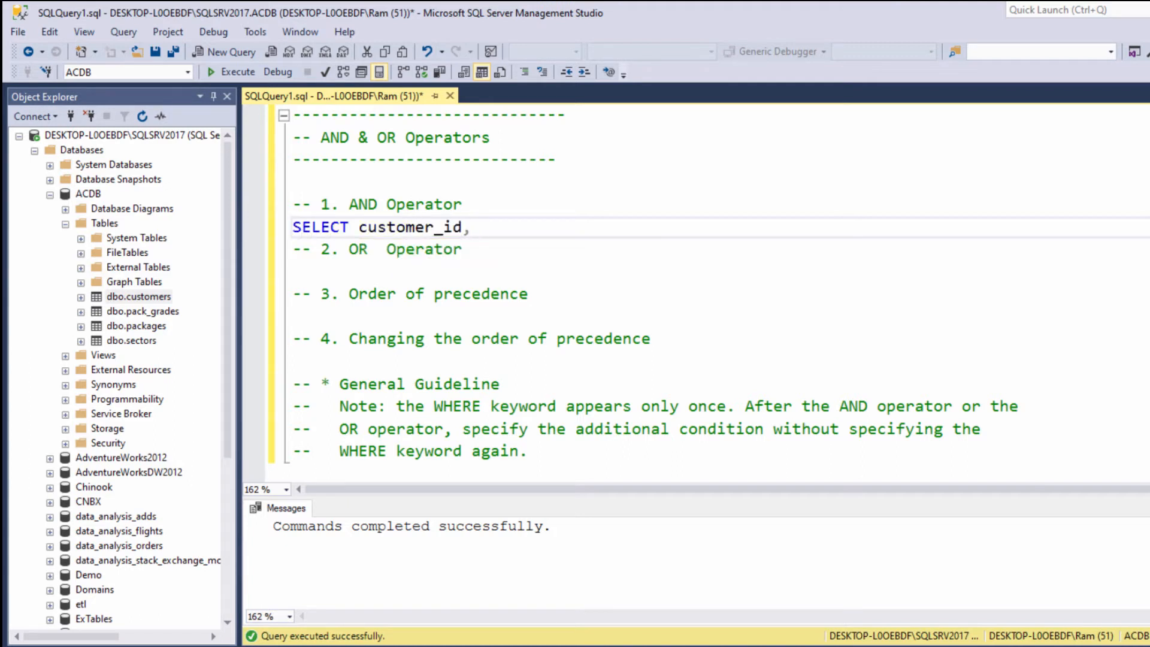
type("last_name,")
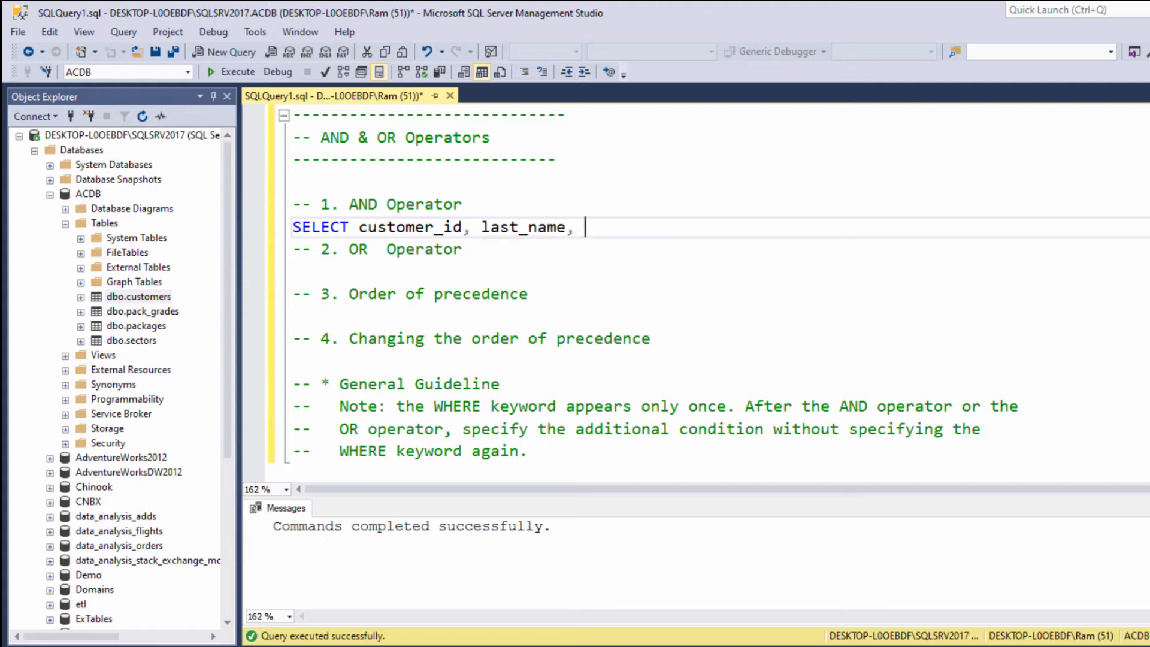
type("cit")
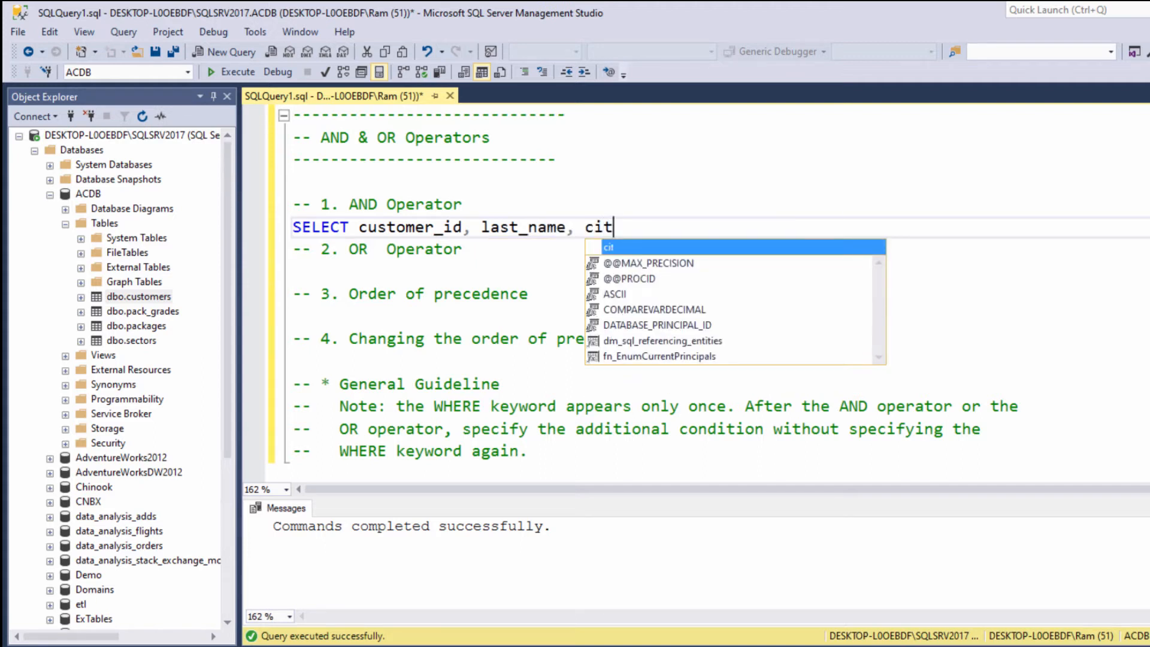
type("y, monthly_discount")
type("WHERE")
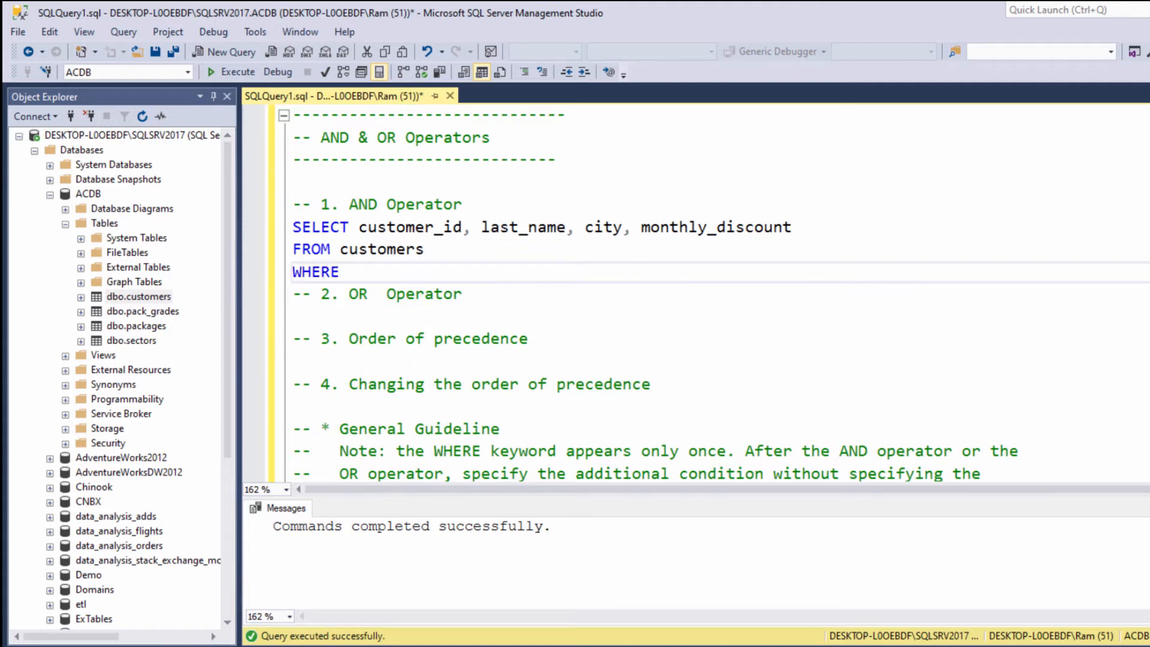
type("city = '")
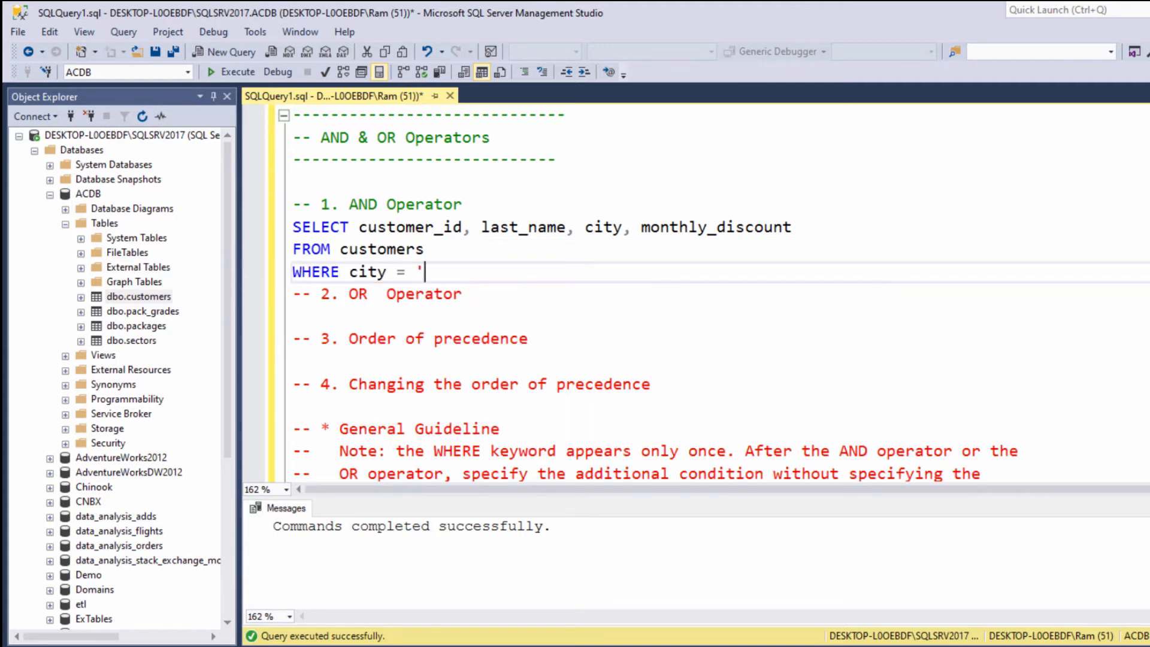
type("Ne")
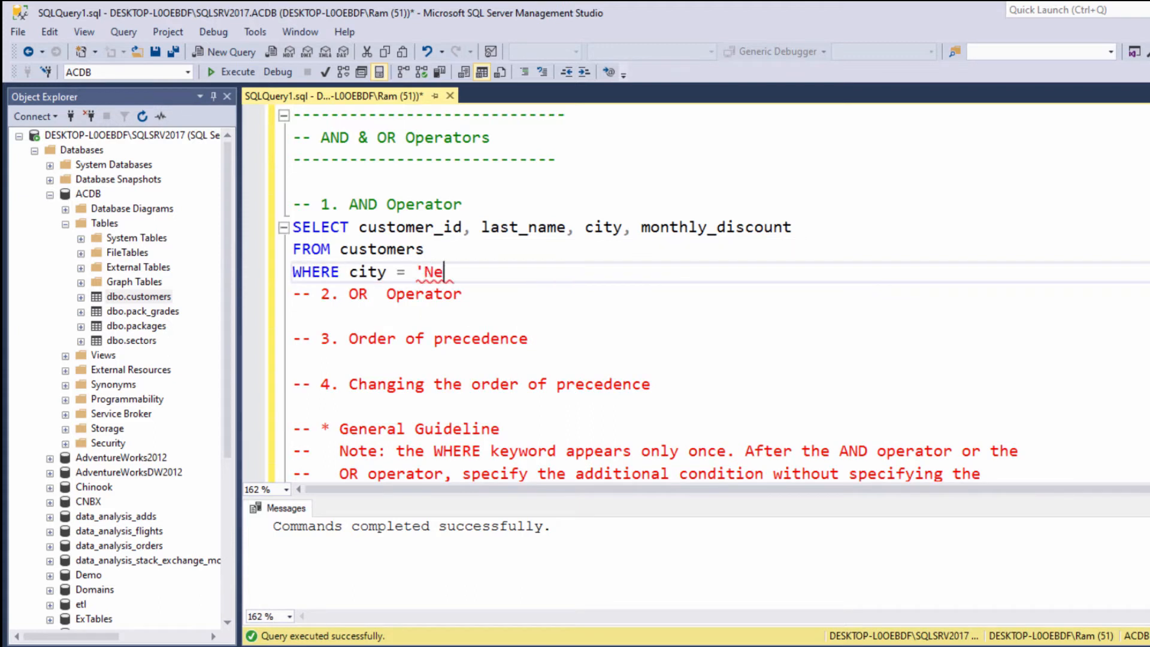
type("w York'")
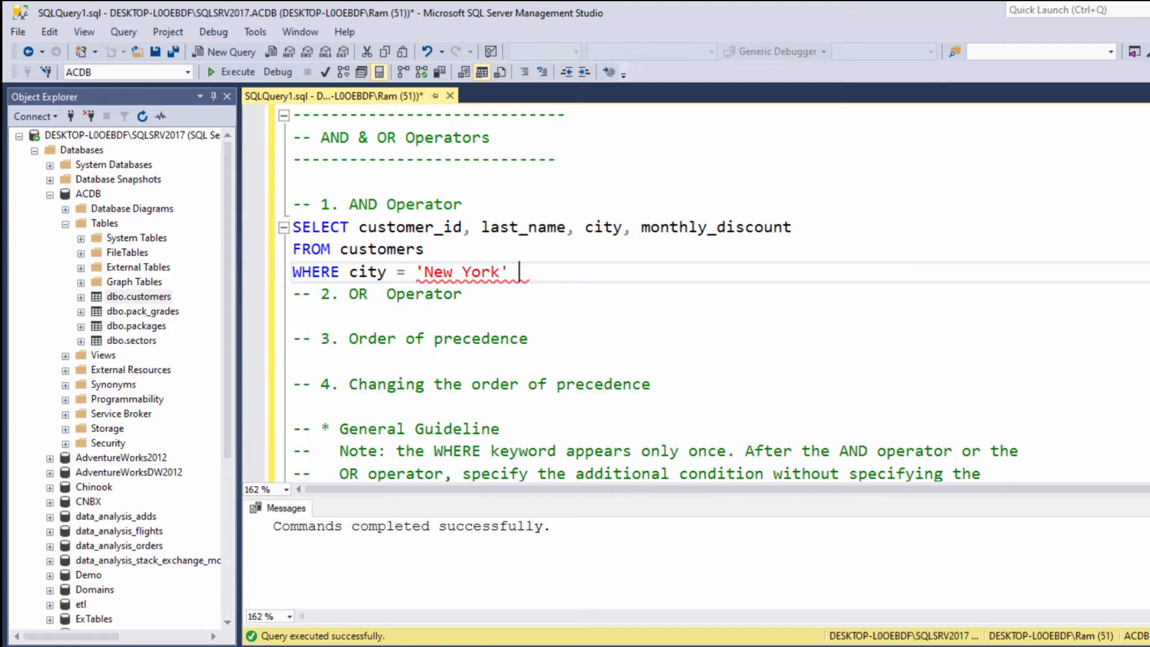
type("AND monthly_discount >")
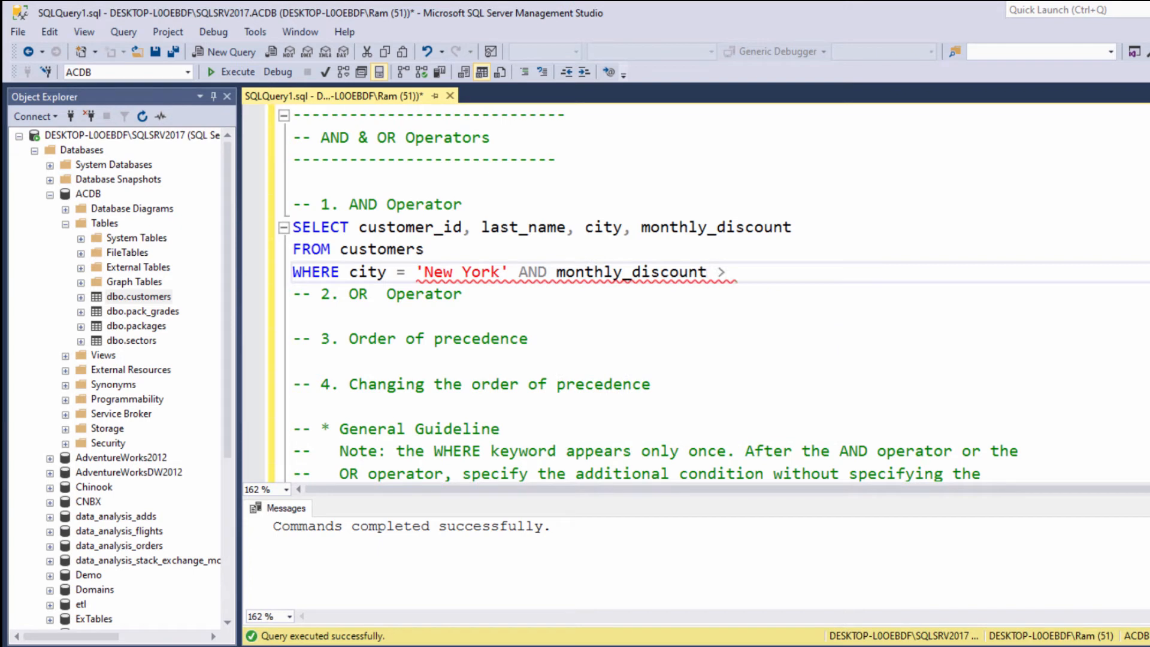
type("10")
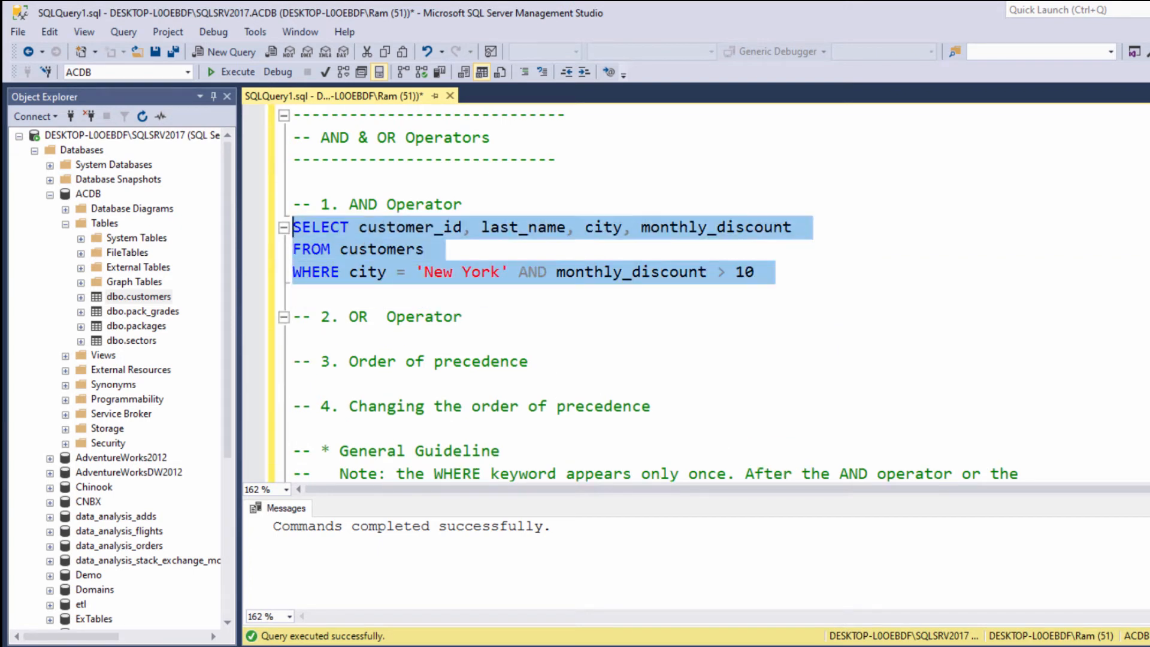
- Execute the AND query, returning Smith and Hunter with discounts 28 and 30
left_click(236, 72)
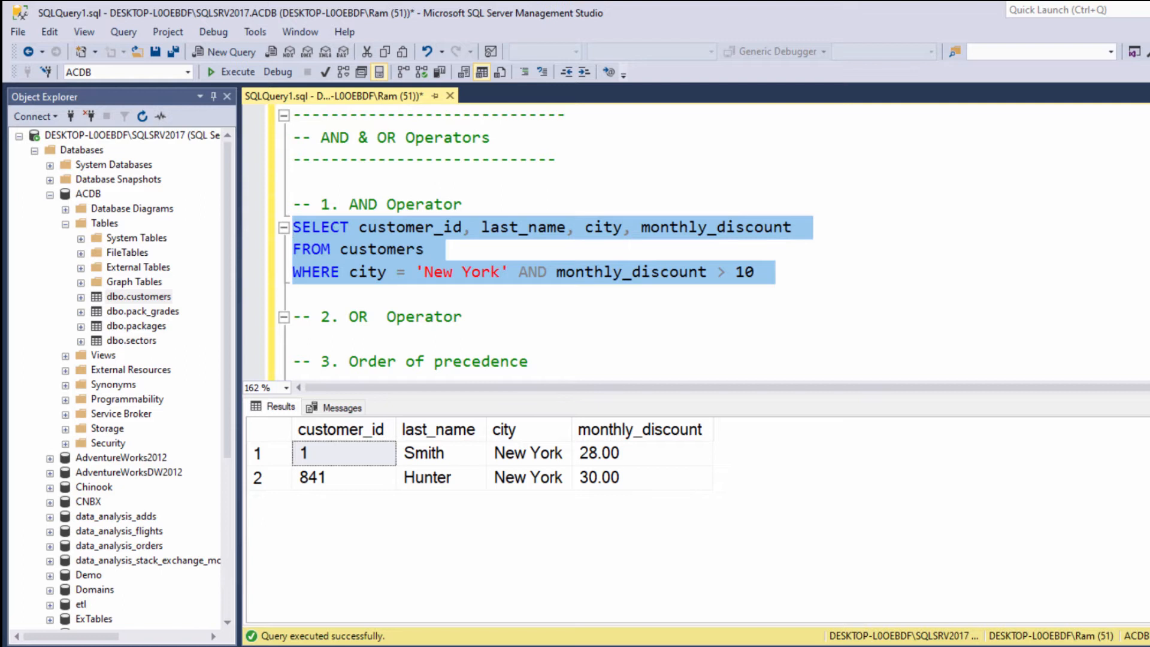
left_click(307, 294)
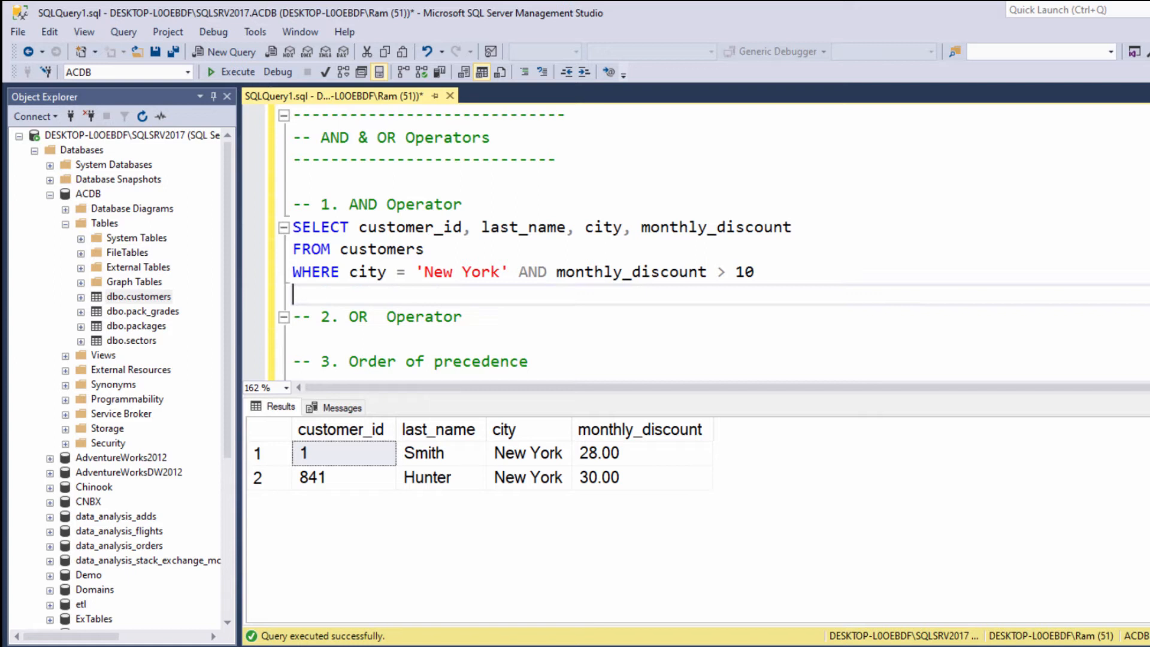
- Add and run the OR query below, then add the '-- 3. Order of precedence' comment
left_click(300, 316)
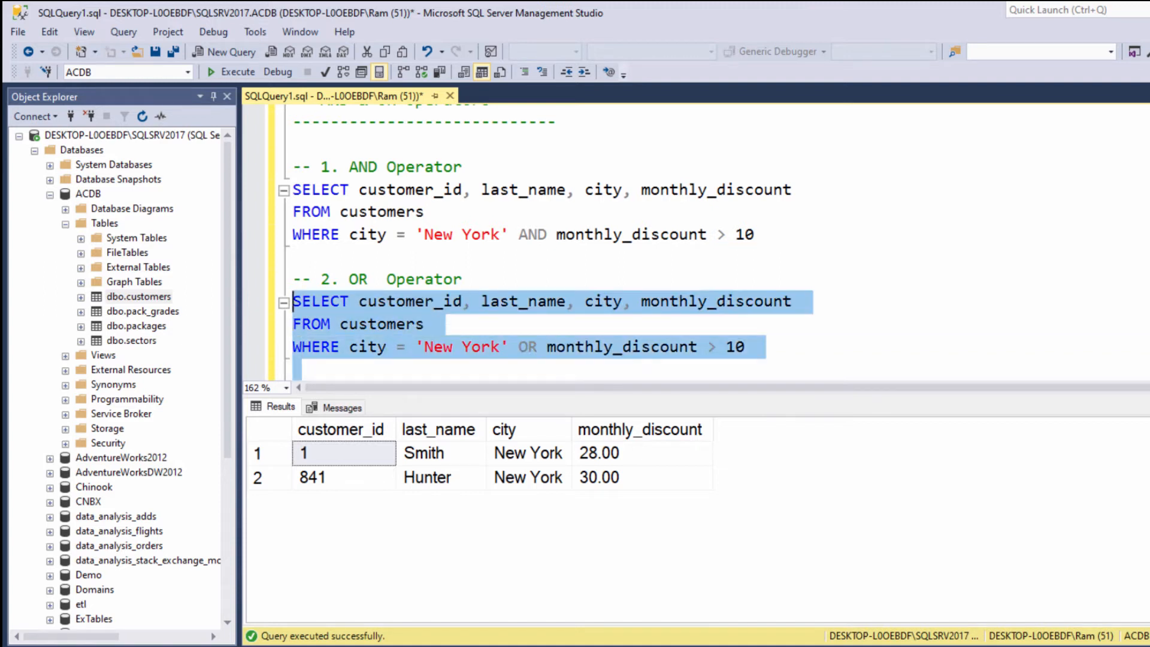
scroll("down", 3)
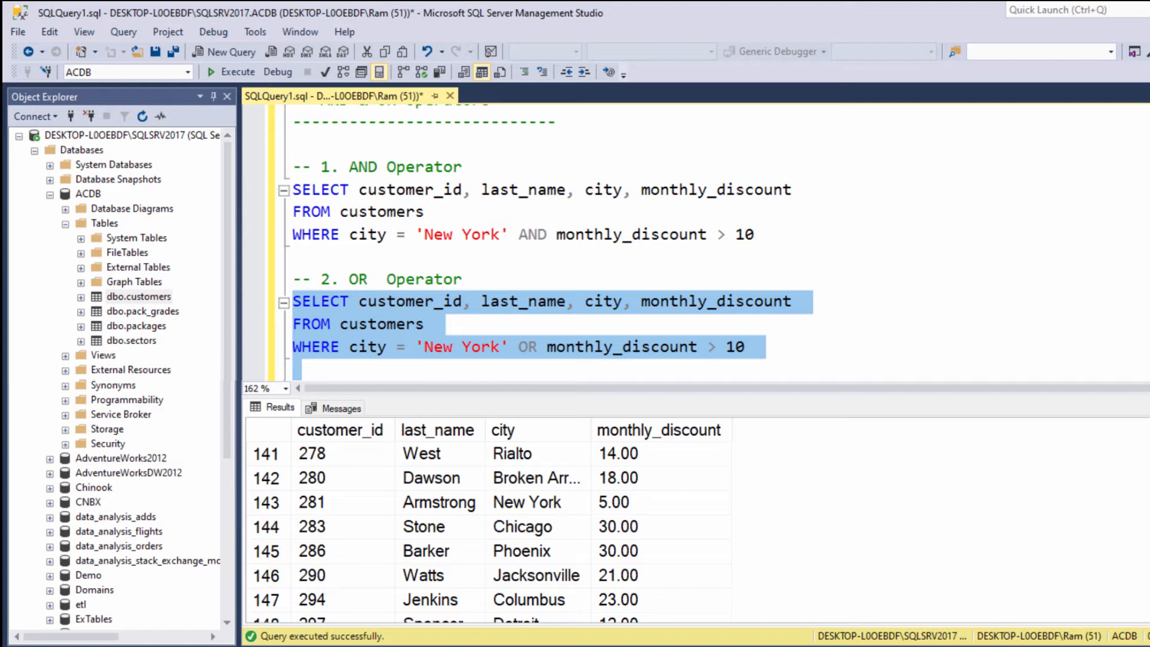
type("-- 3. Order of precedence")
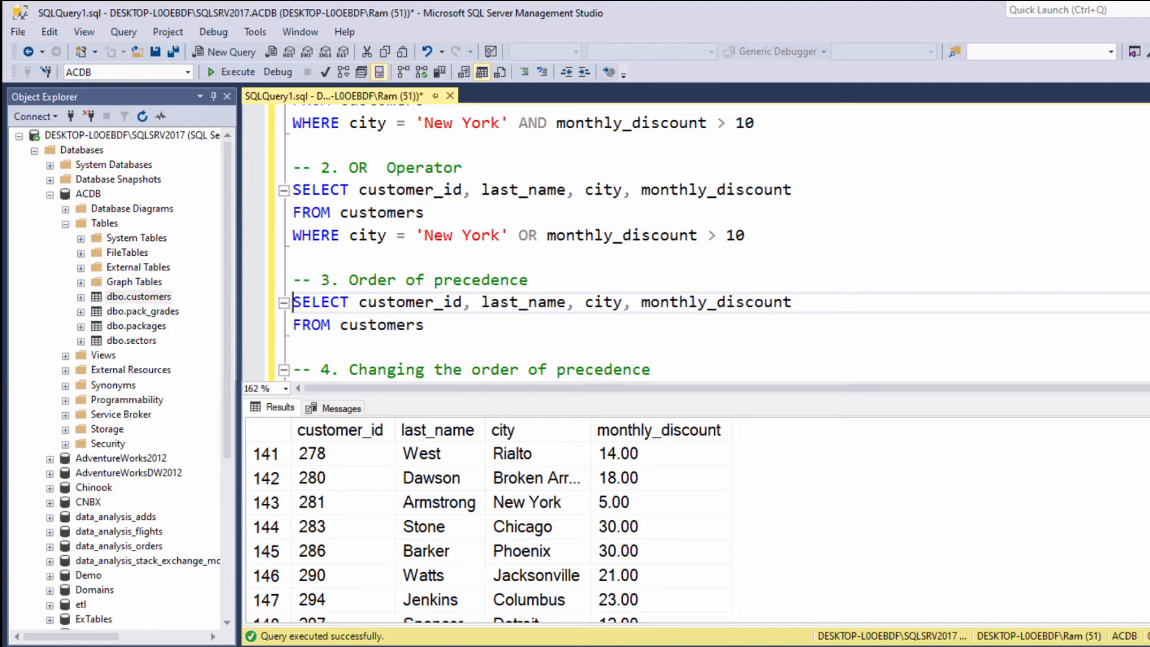
- Write WHERE city = 'New York' OR city = 'Chicago' And marital_status = 'married' and execute
type(", ma")
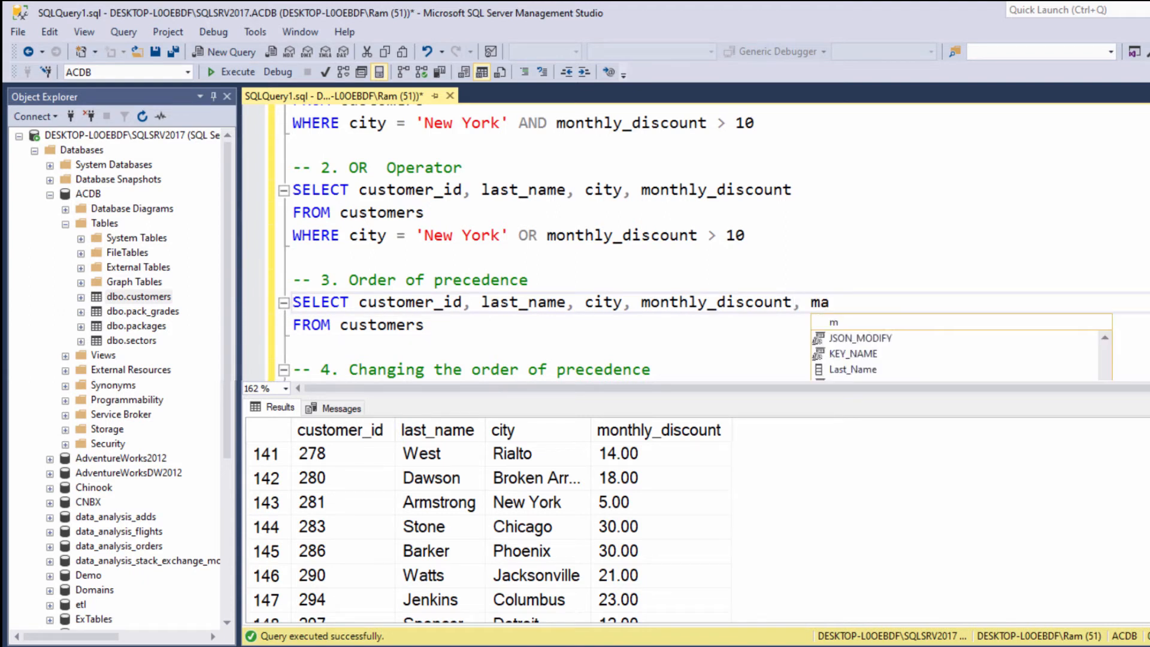
type("rital_status")
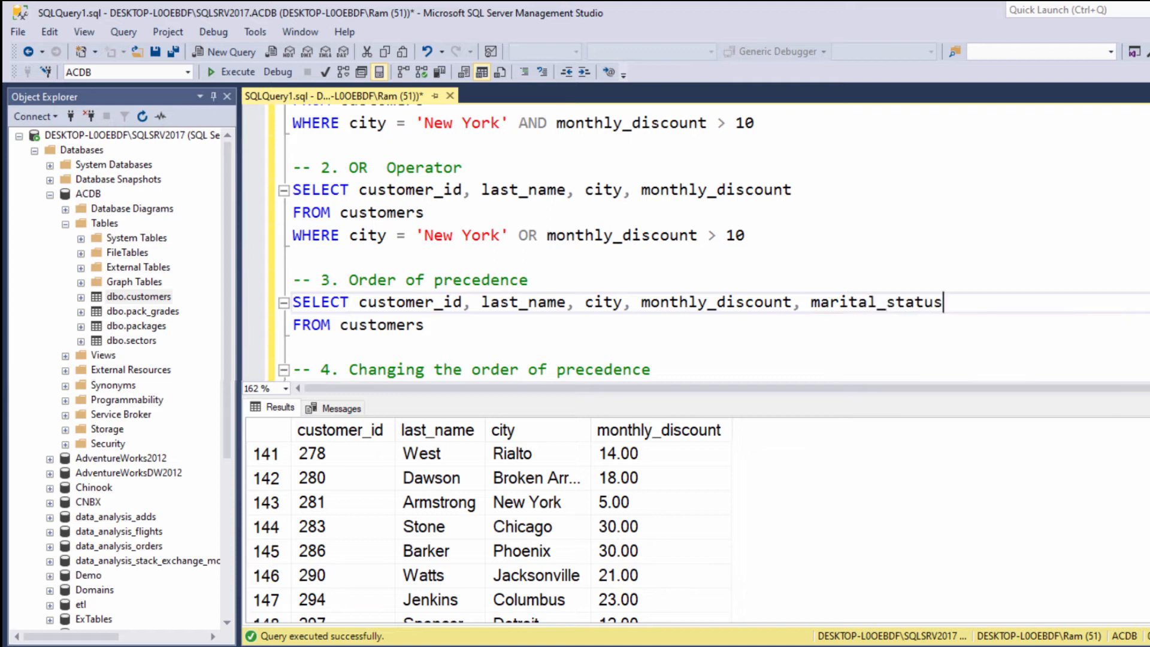
type("WHERE")
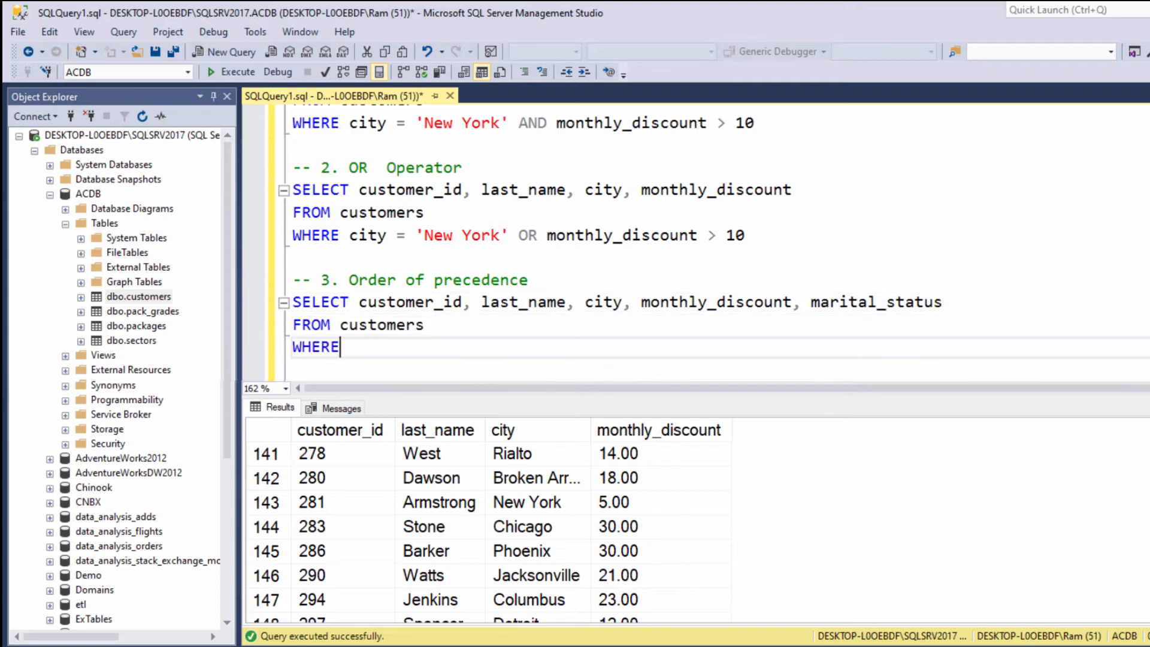
type("city =")
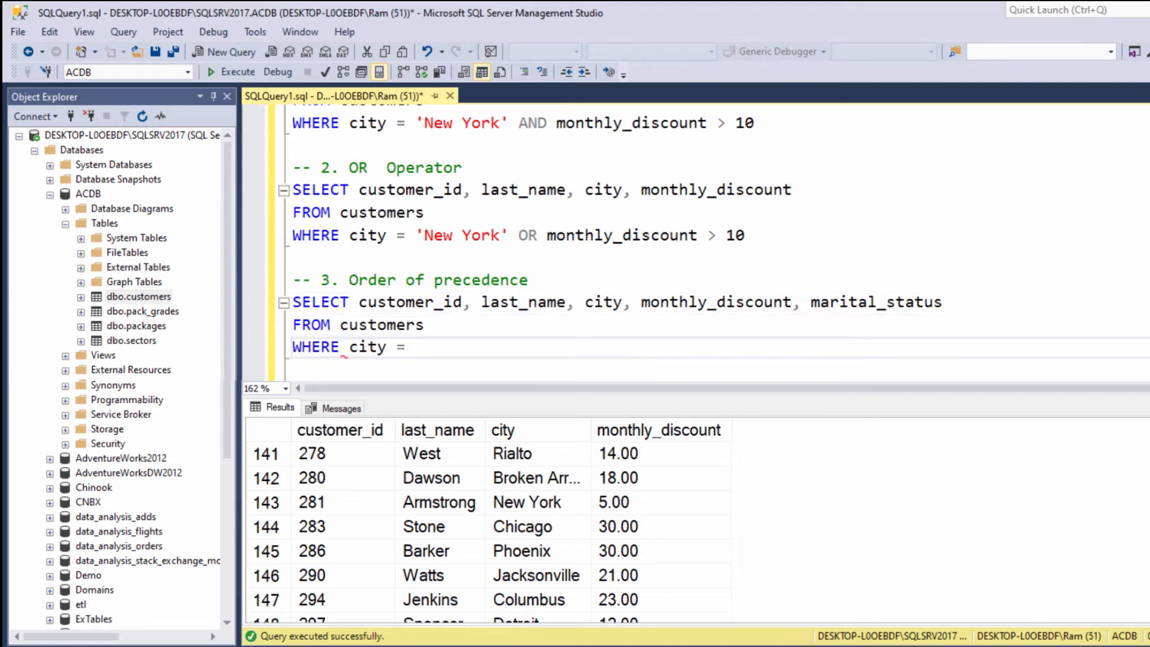
type("'New Yor")
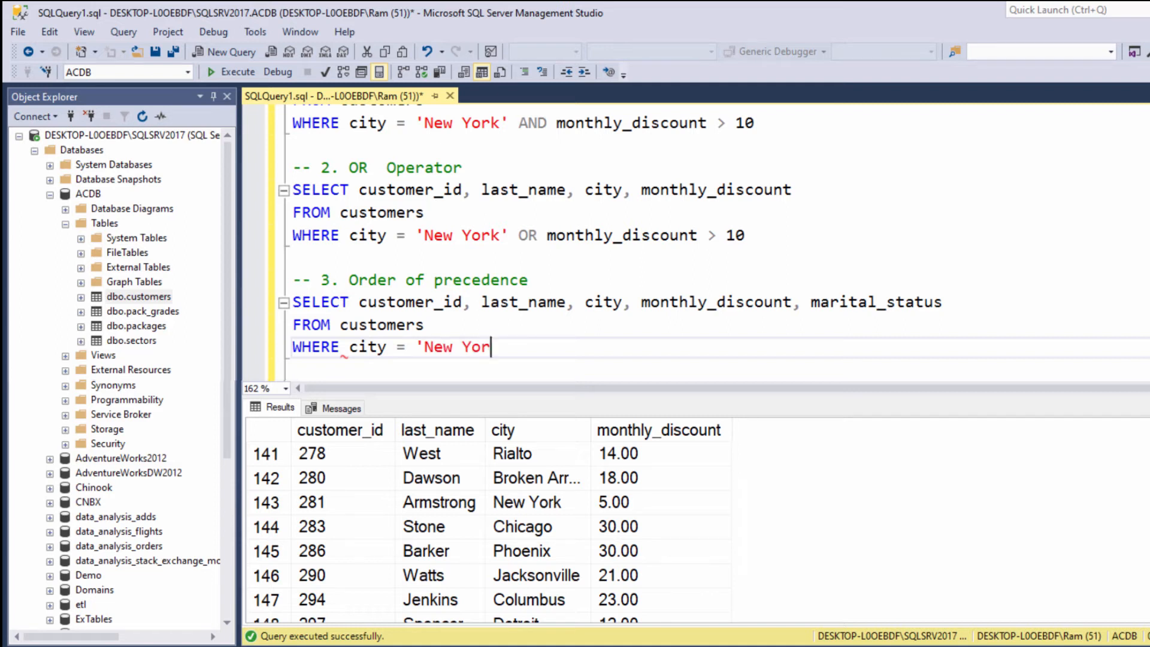
type("k' OR c")
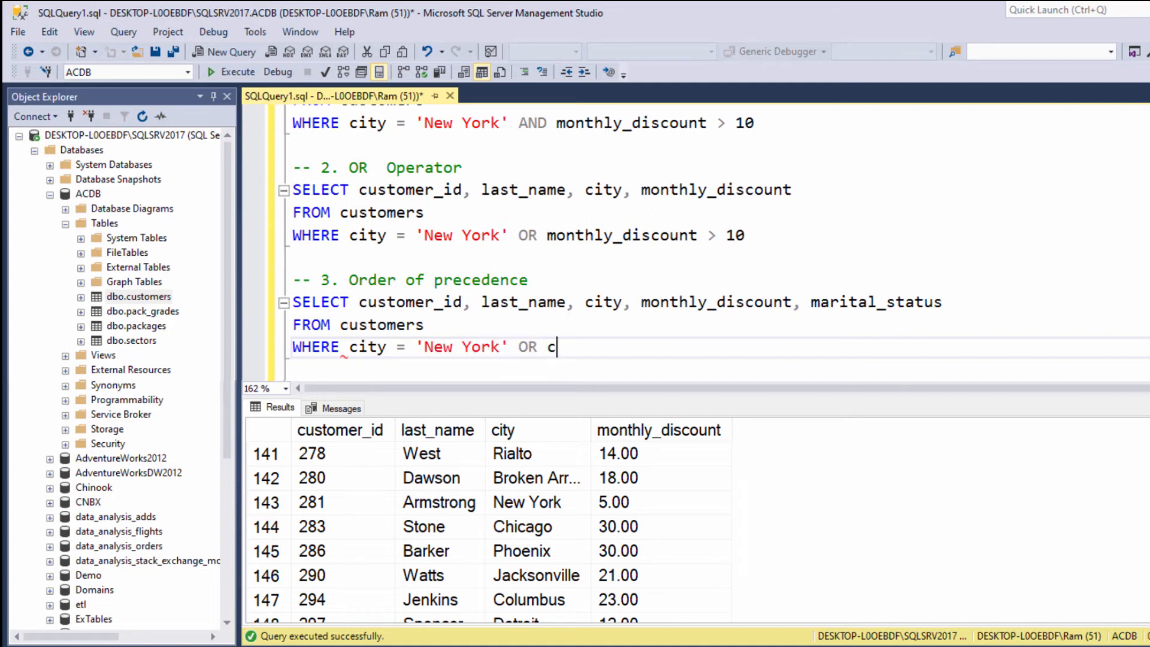
type("ity = '")
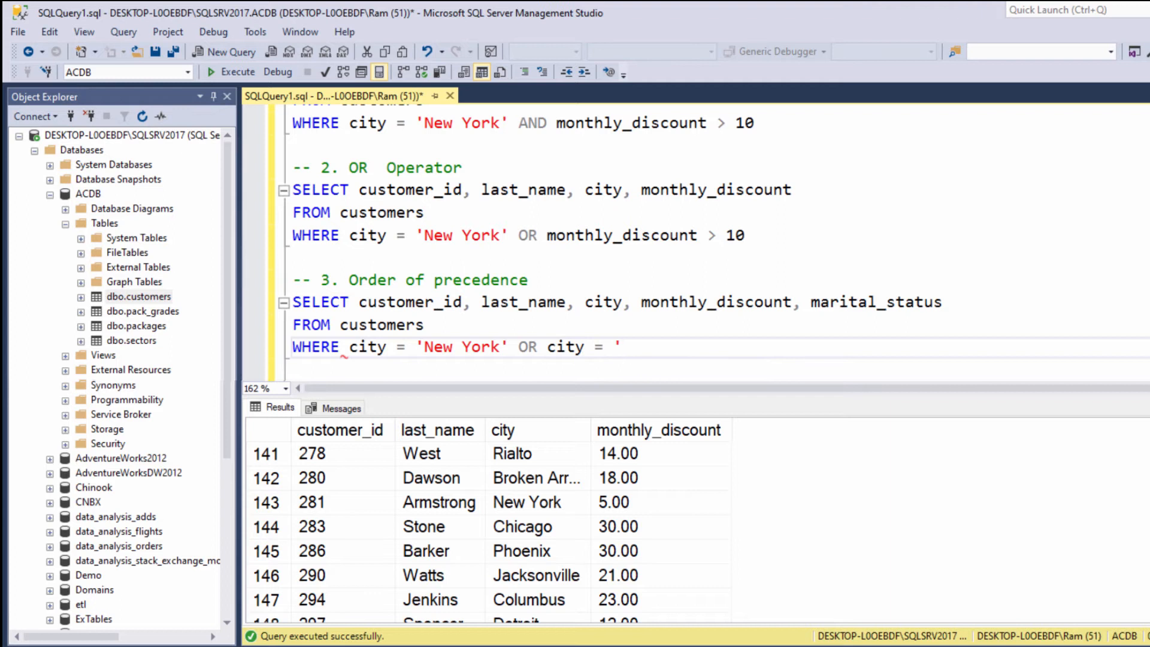
type("Chicag")
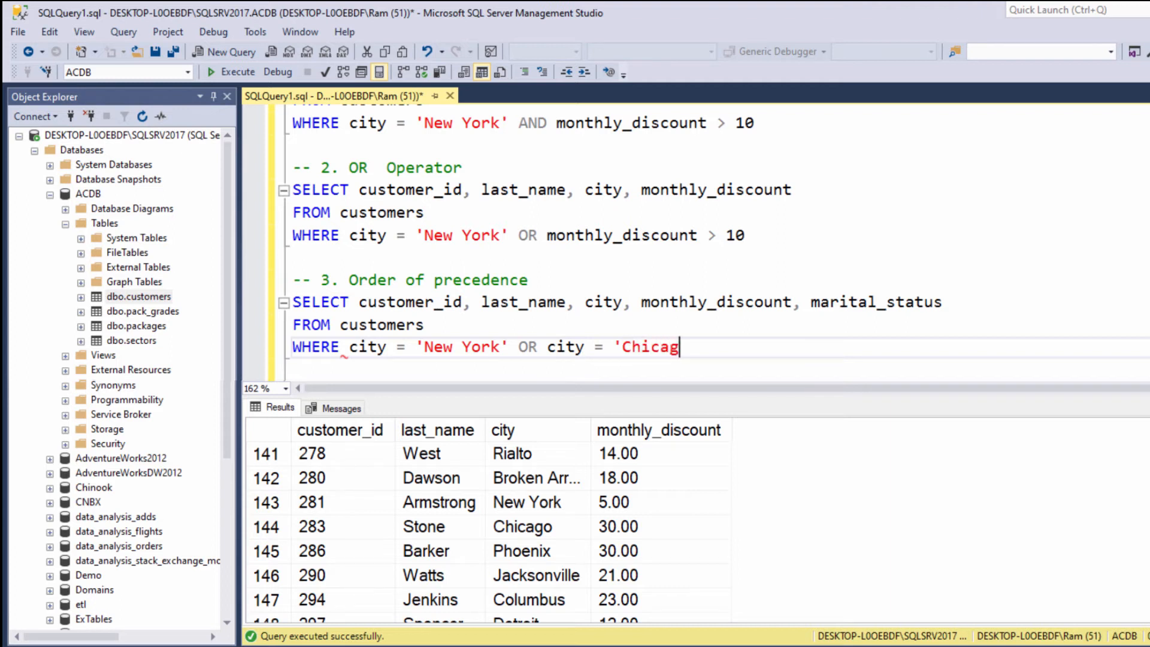
type("o' And m")
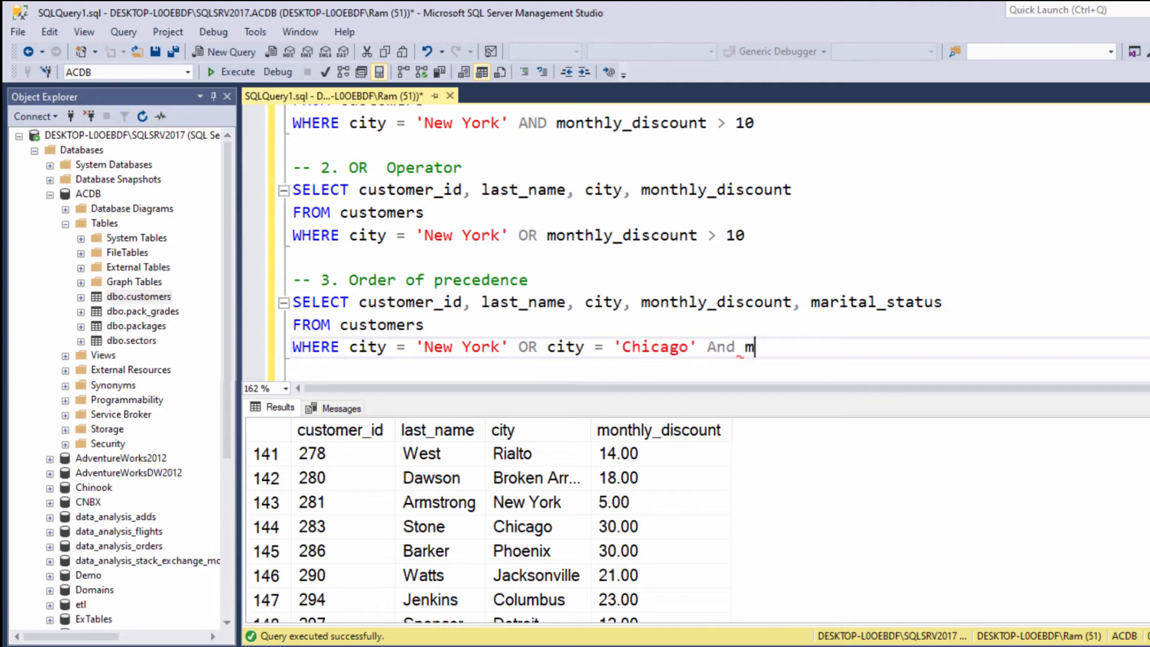
type("arital_status = 'married")
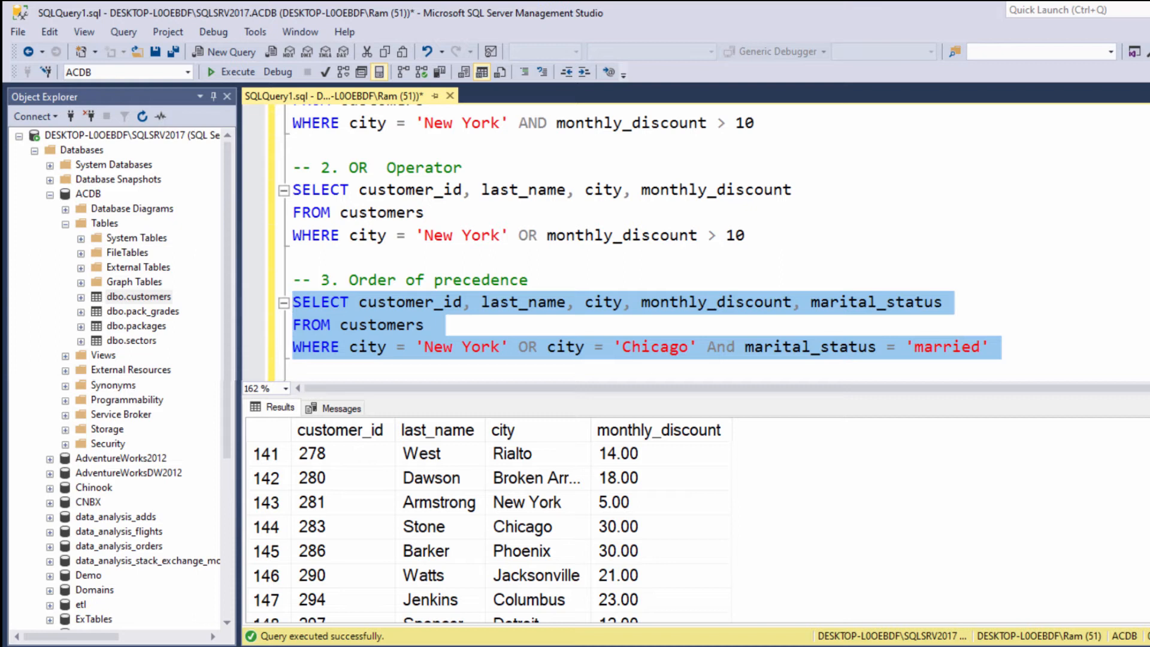
left_click(230, 72)
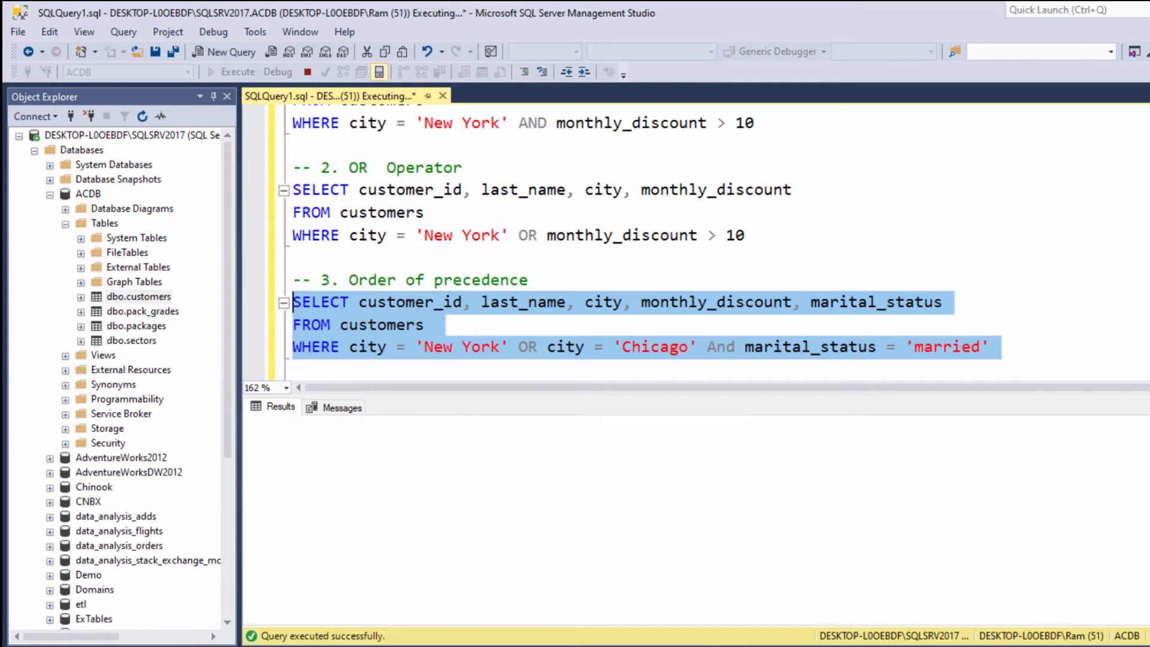
- Execute the precedence query, returning four New York customers with mixed marital statuses
left_click(230, 72)
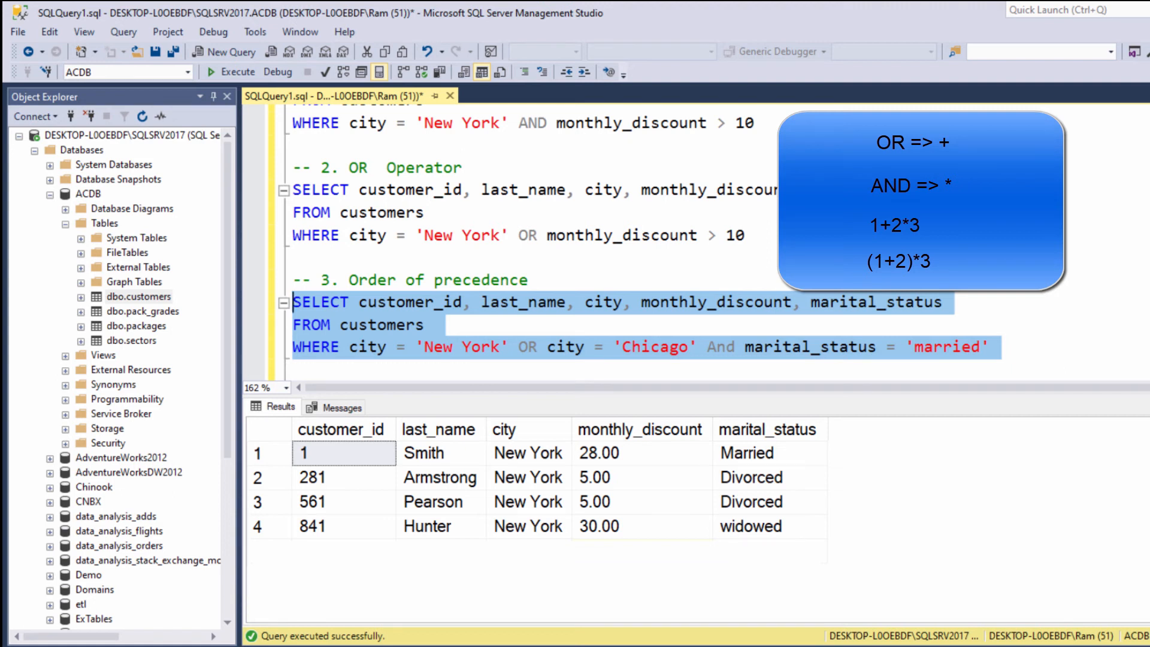
- Add the '-- 4.' query with the city conditions in parentheses, returning only Smith
scroll("down", 3)
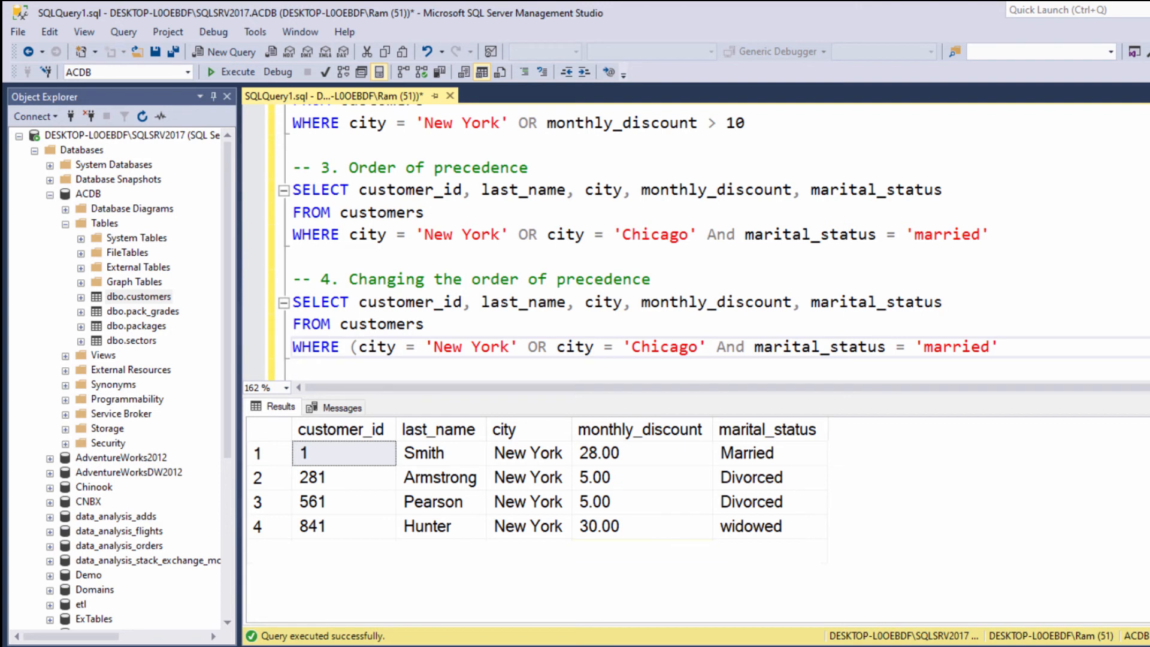
type(")")
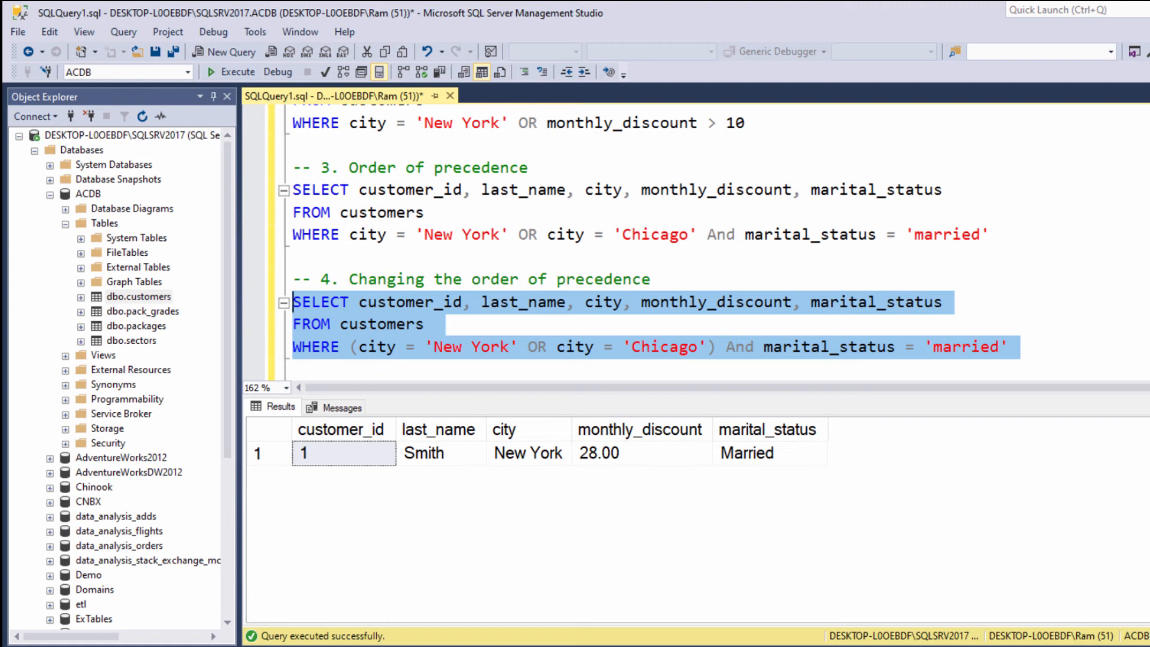
scroll("down", 3)
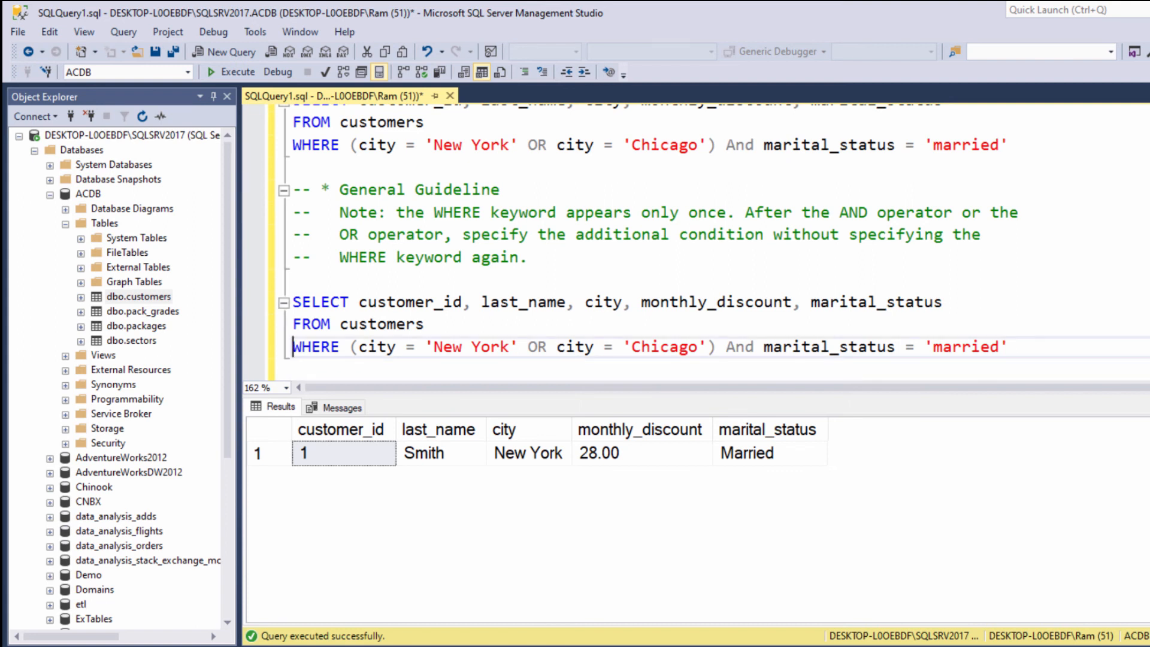
- Insert a second WHERE before marital_status and execute, producing an incorrect-syntax error
left_click(724, 347)
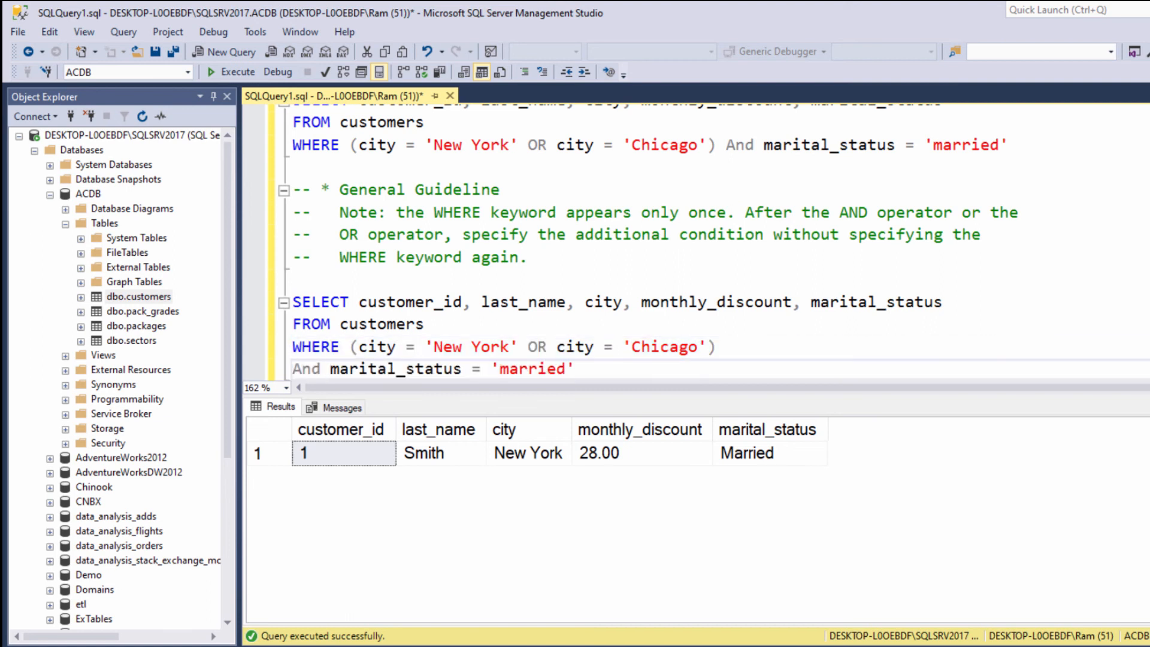
type("WHERE")
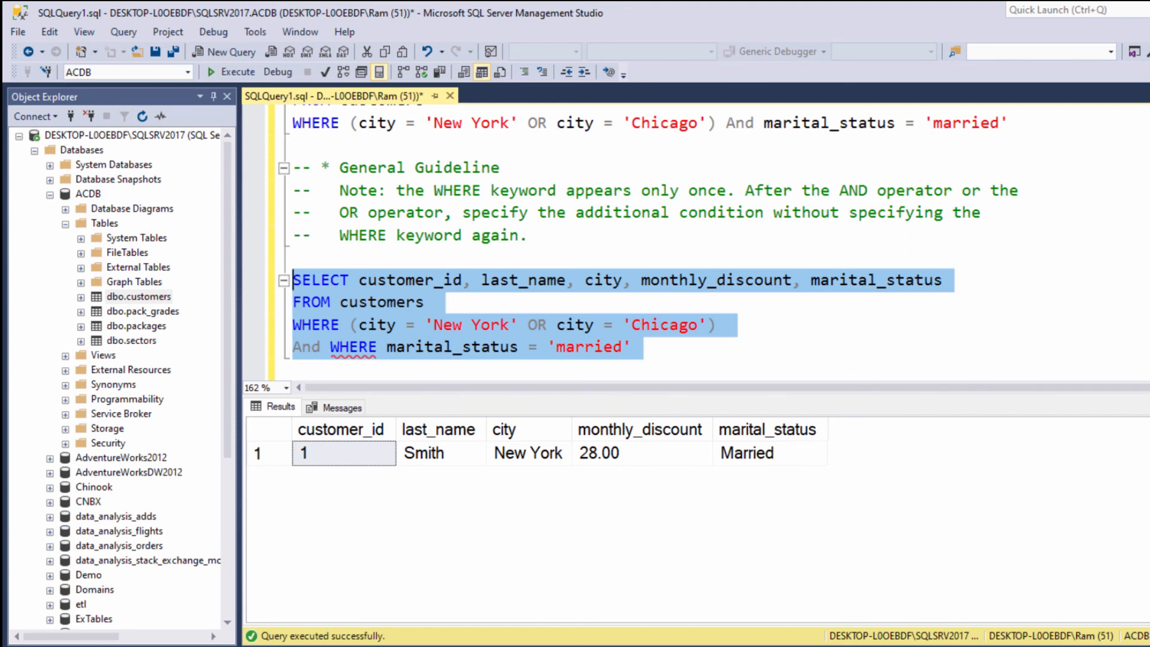
left_click(233, 72)
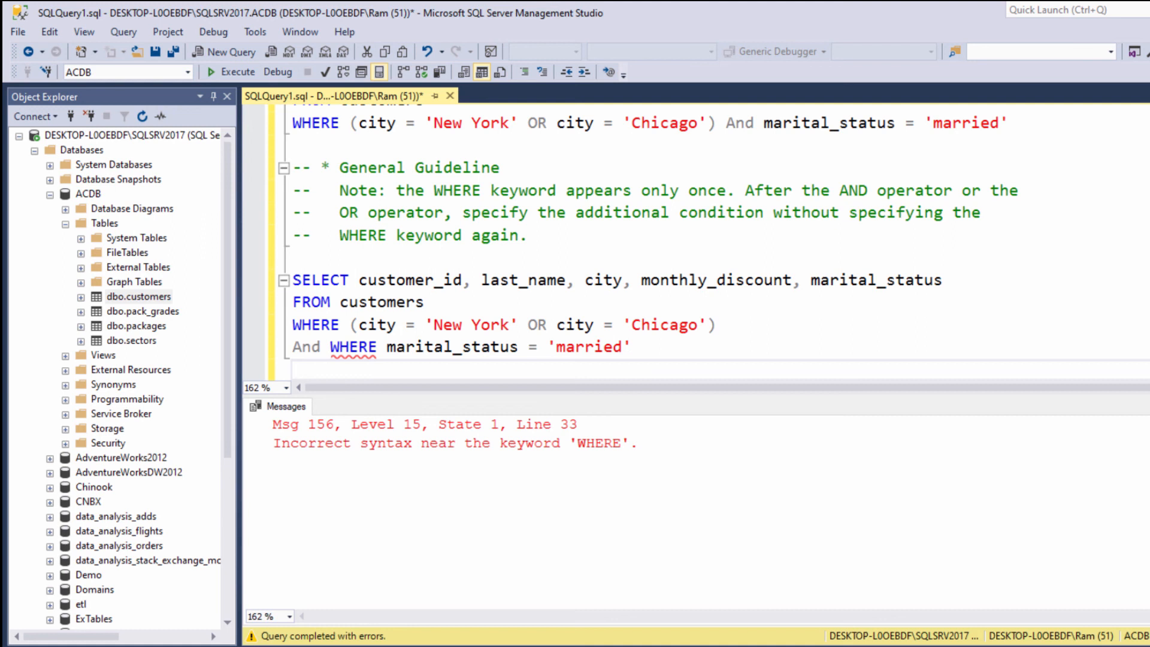
left_click(292, 368)
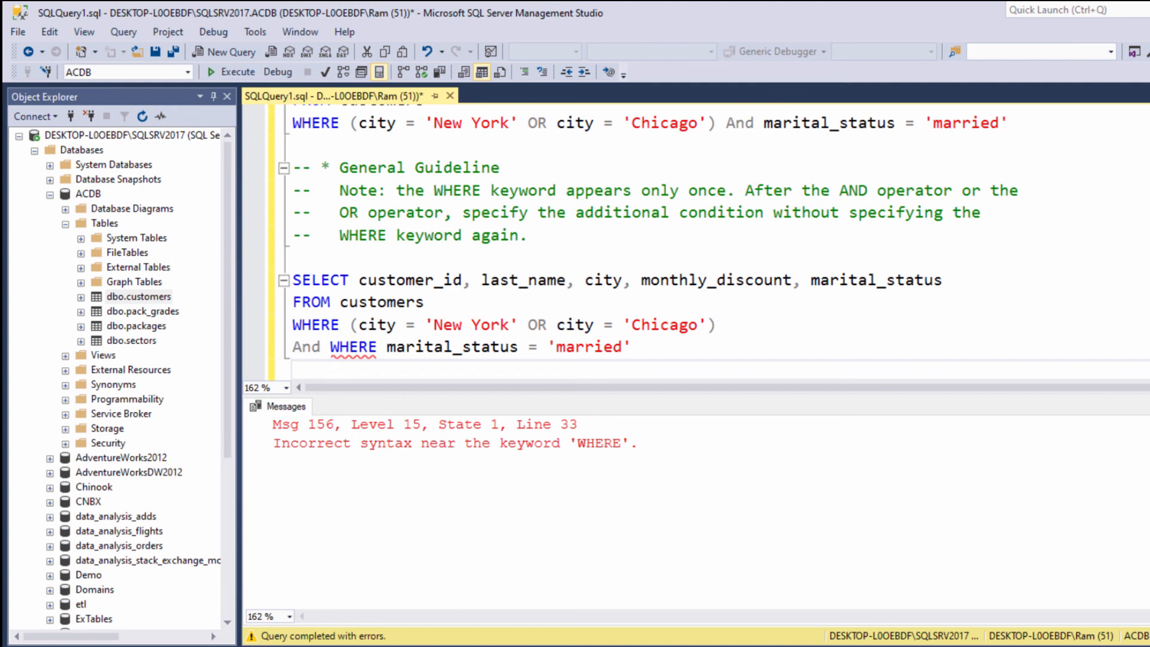
left_click(291, 369)
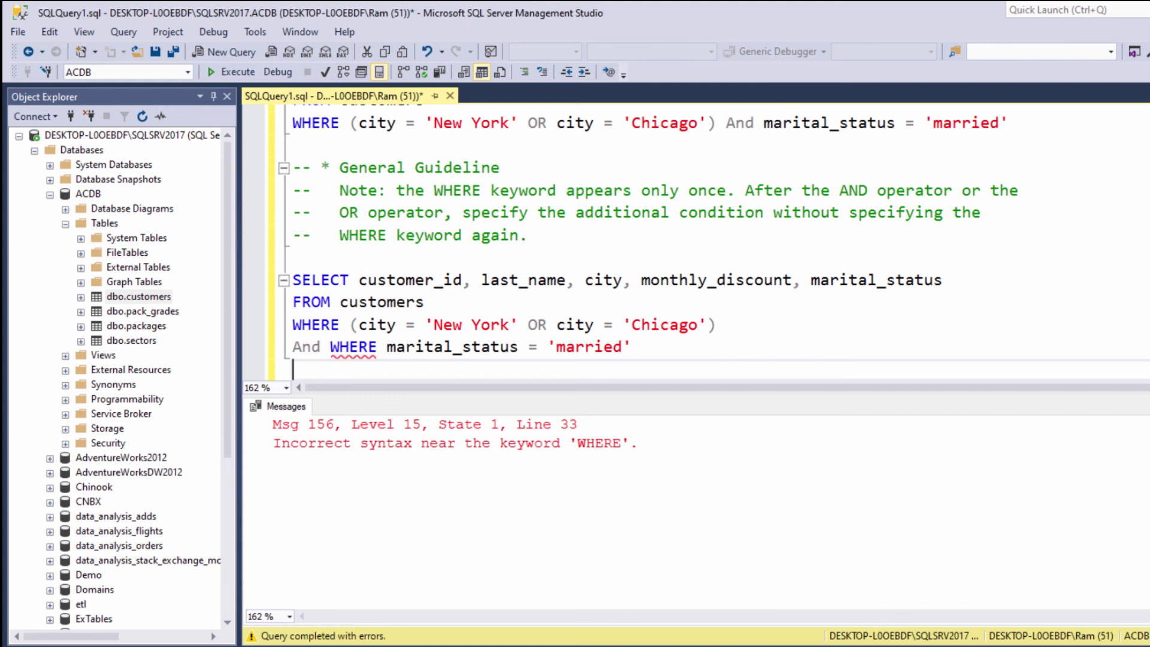